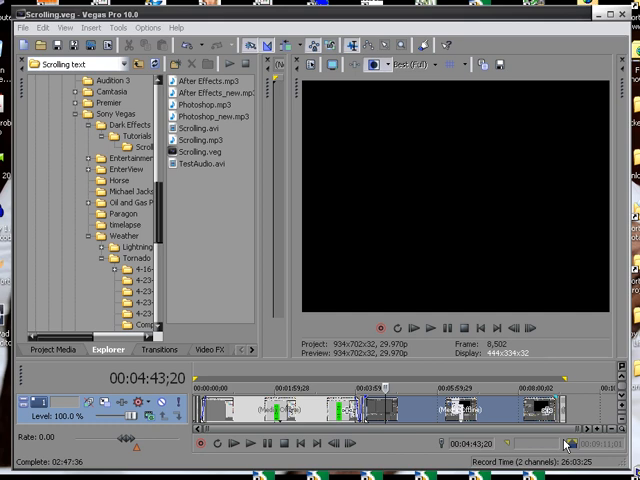
mouse_move(567, 445)
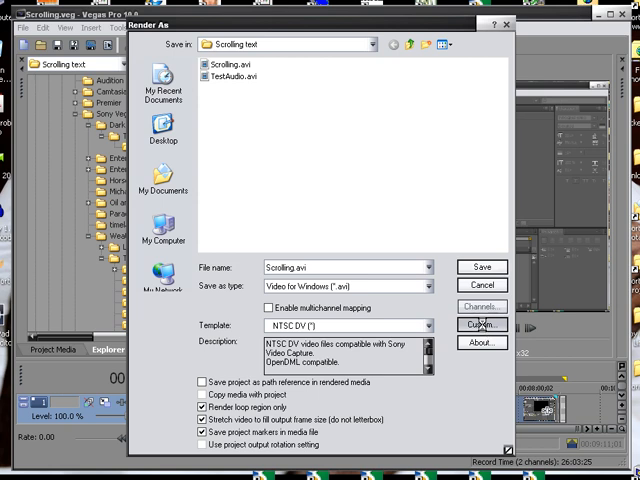
Open Custom settings for the NTSC DV template when rendering Scrolling.avi as Video for Windows
left_click(481, 324)
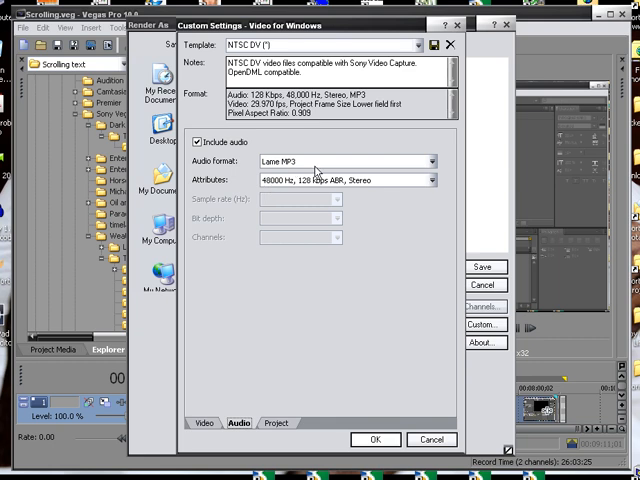
mouse_move(278, 190)
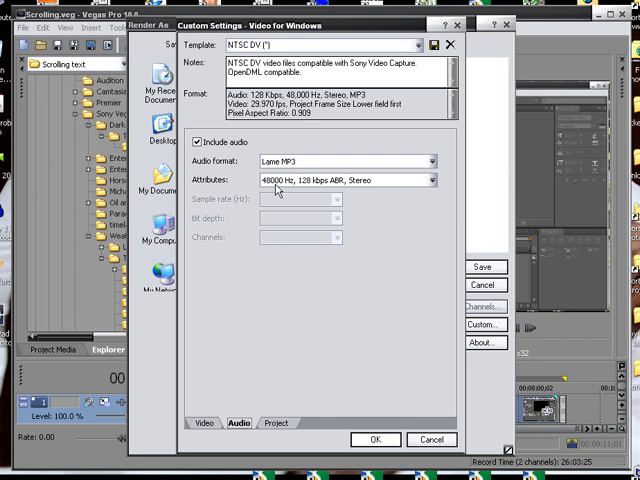
mouse_move(320, 190)
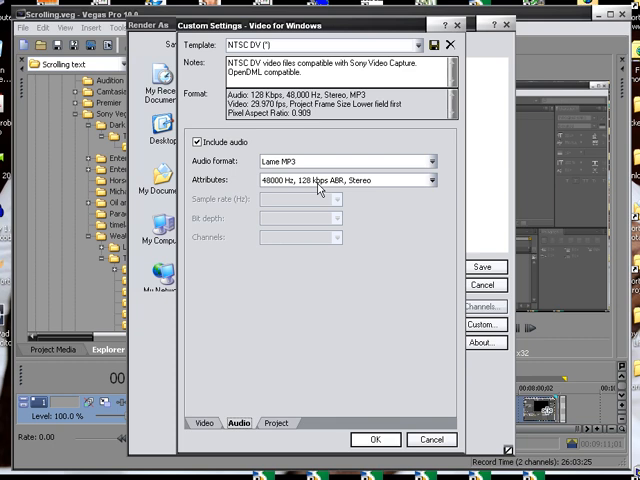
mouse_move(380, 196)
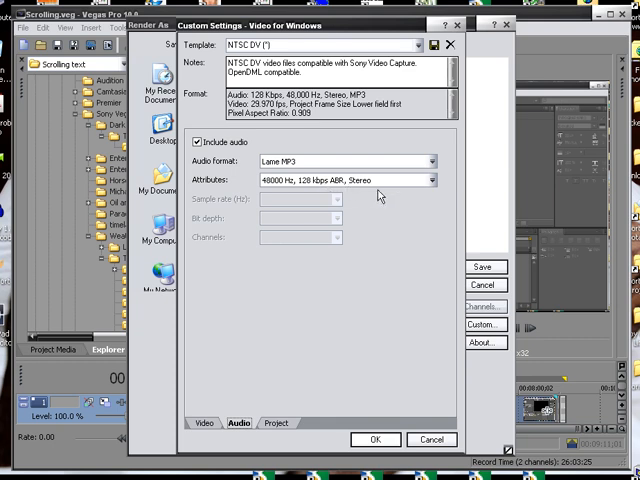
mouse_move(378, 196)
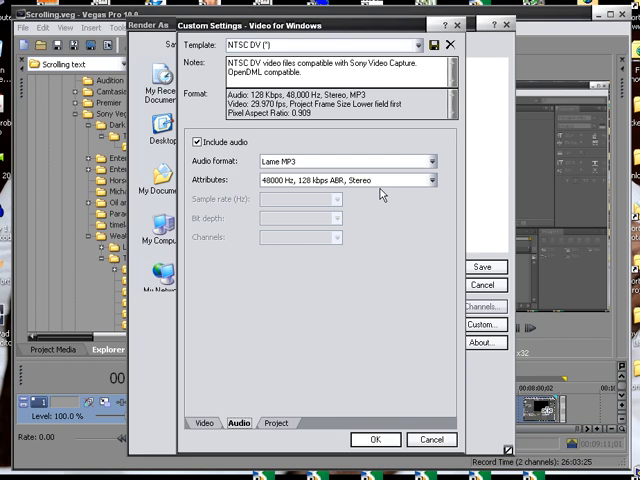
Accept the Lame MP3 audio settings and return to the Scrolling.avi render dialog
left_click(375, 439)
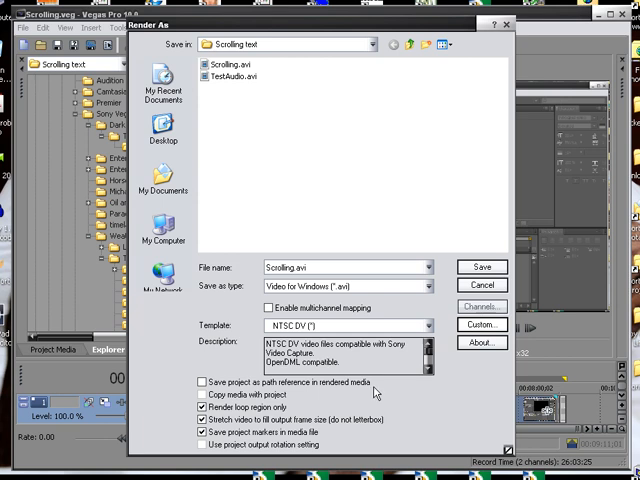
mouse_move(377, 391)
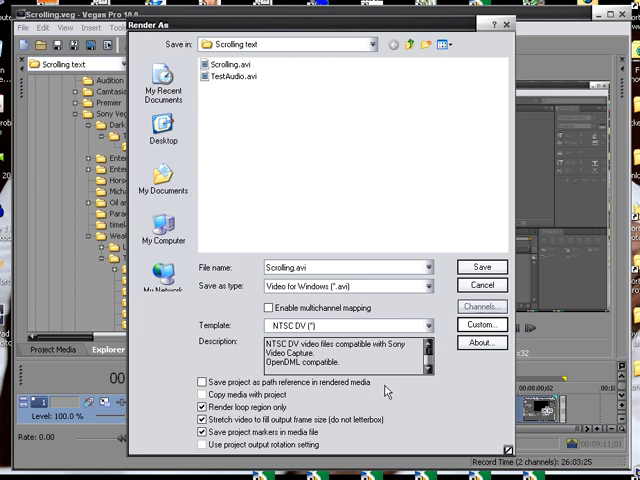
mouse_move(388, 390)
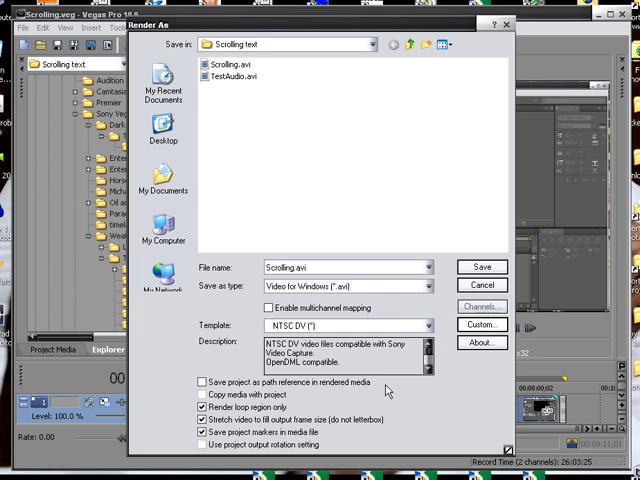